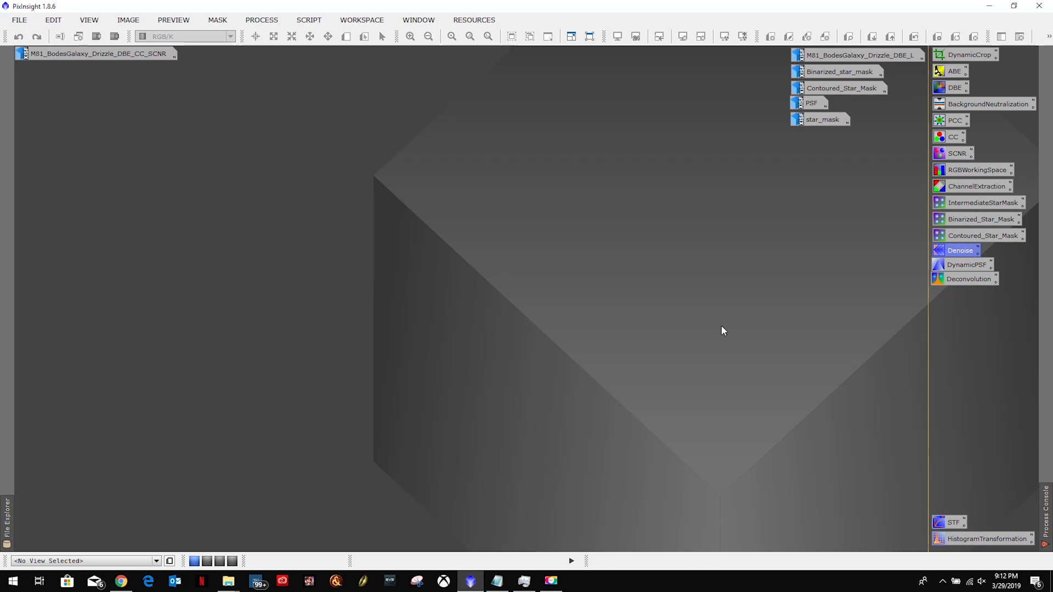
pyautogui.moveTo(720, 331)
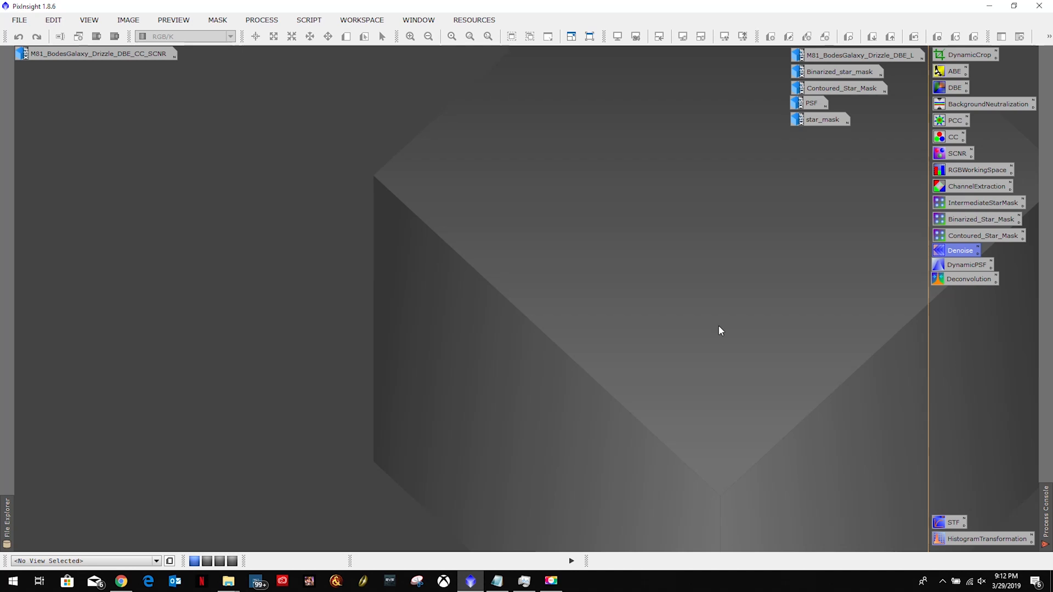
pyautogui.moveTo(718, 323)
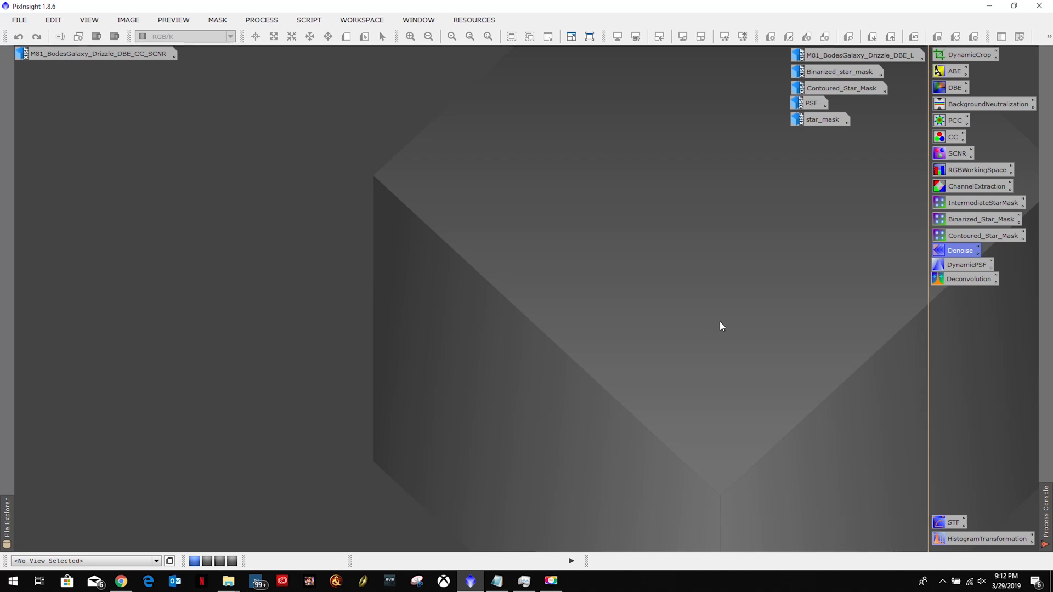
pyautogui.moveTo(725, 271)
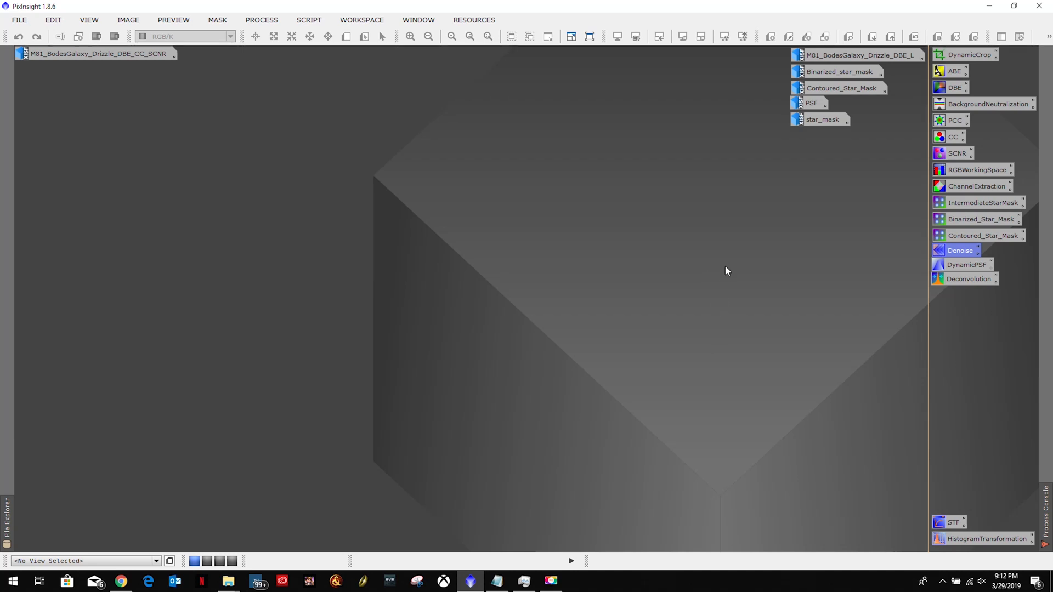
pyautogui.moveTo(596, 51)
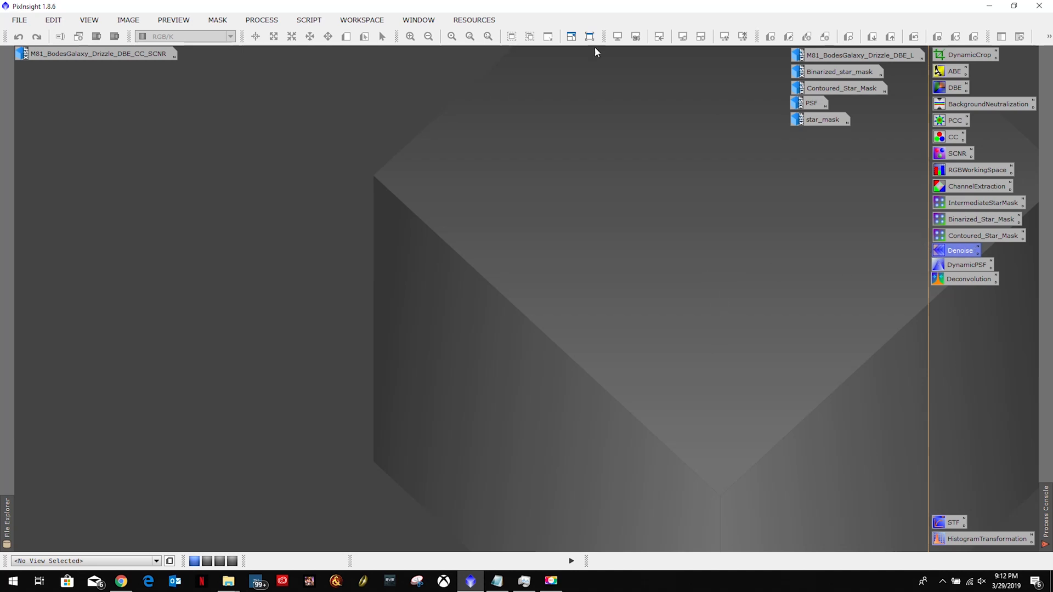
# Step: Bring up the MultiscaleLinearTransform process window in the workspace
pyautogui.doubleClick(959, 250)
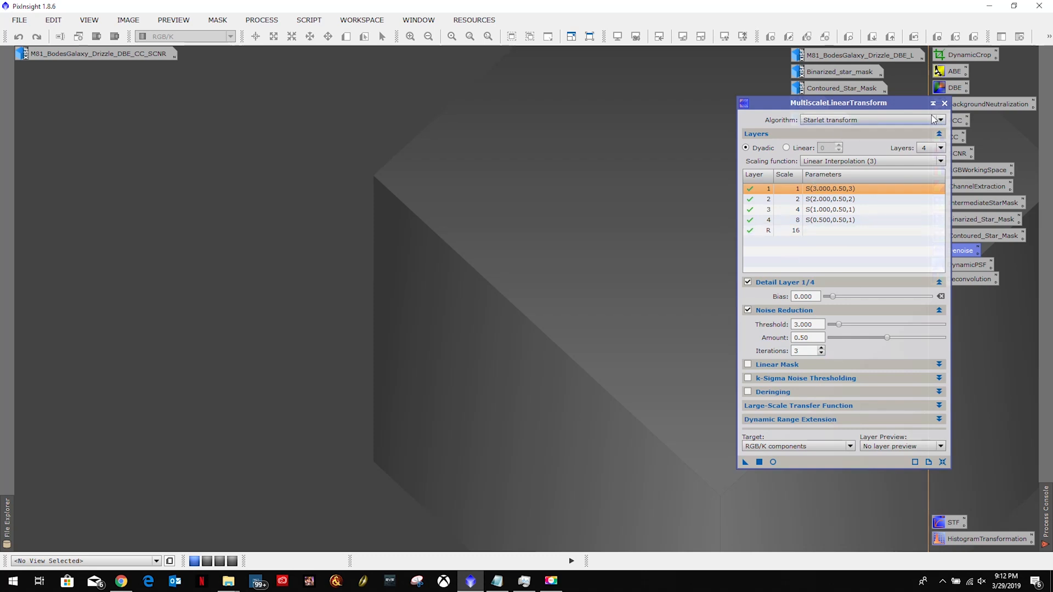
pyautogui.click(944, 103)
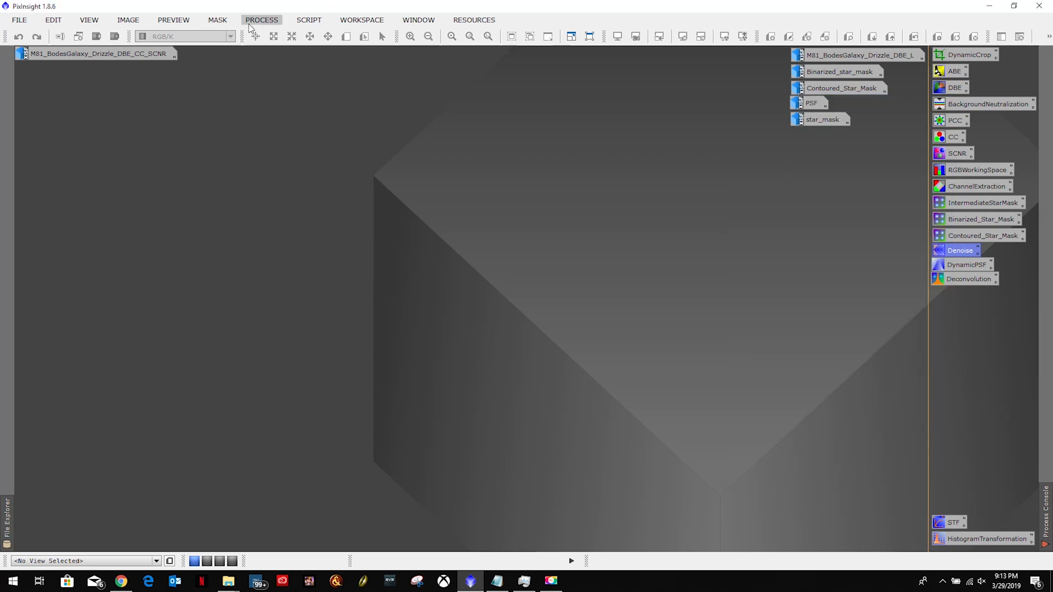
pyautogui.click(261, 20)
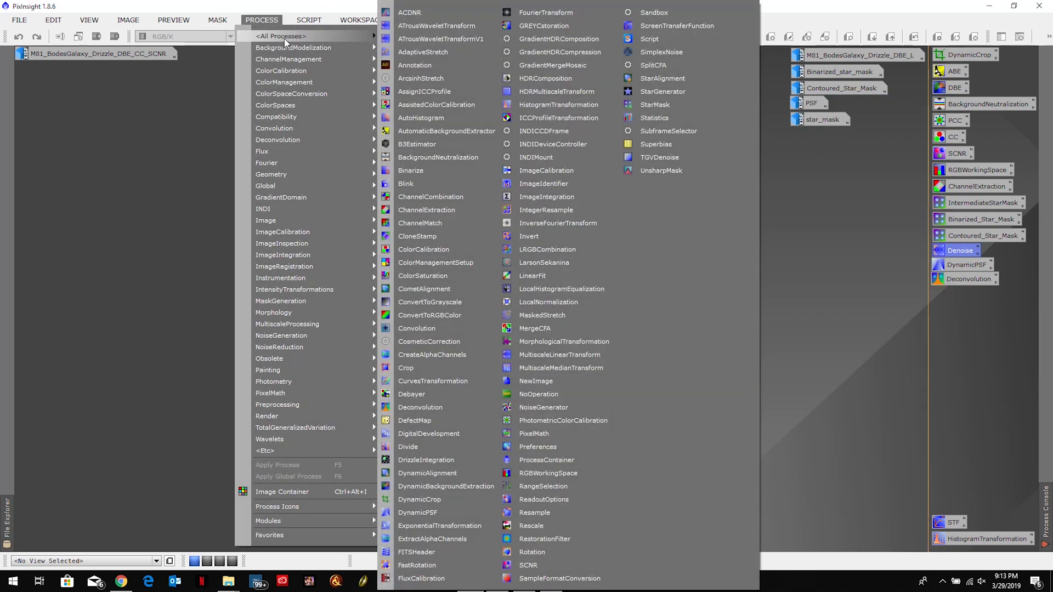
pyautogui.moveTo(564, 421)
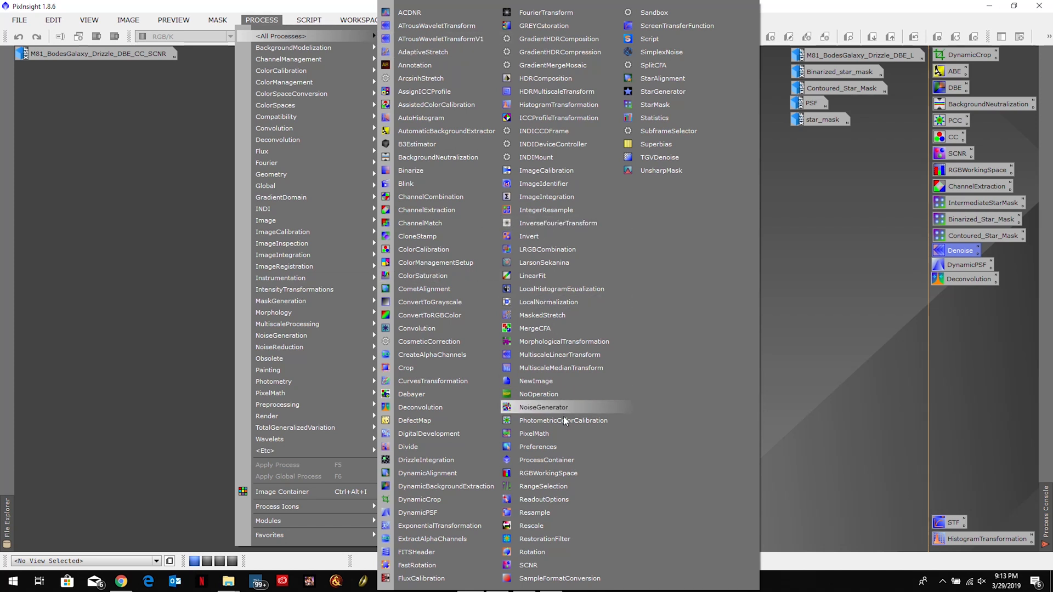
pyautogui.click(560, 368)
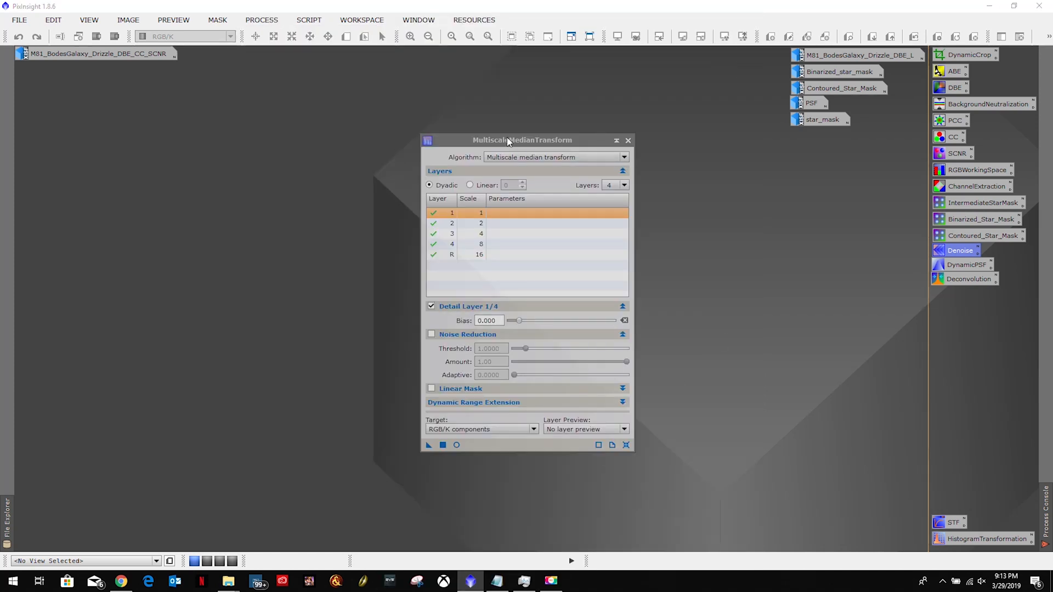
pyautogui.click(261, 20)
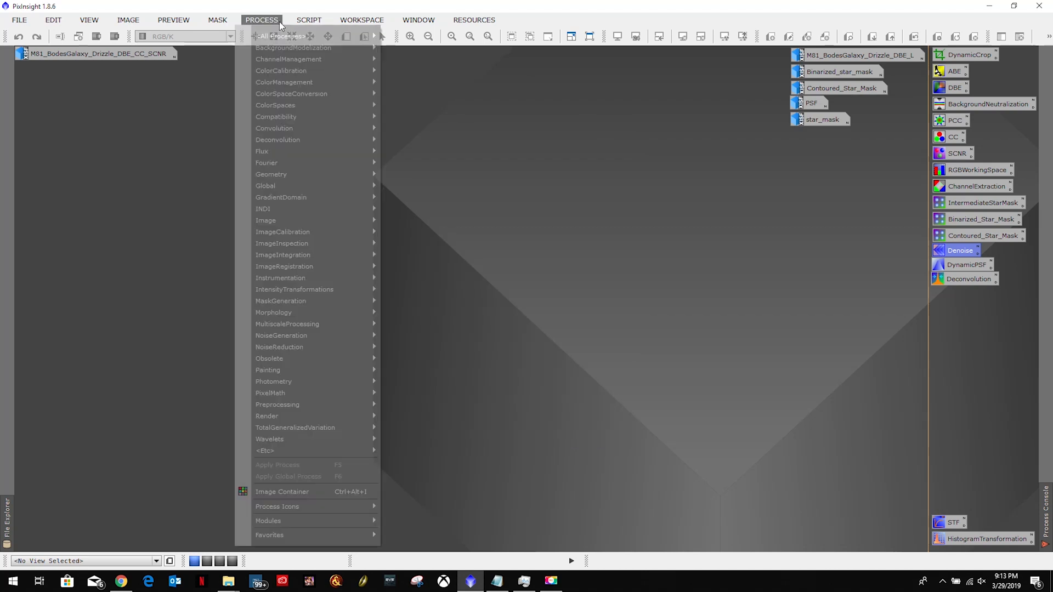
pyautogui.click(285, 35)
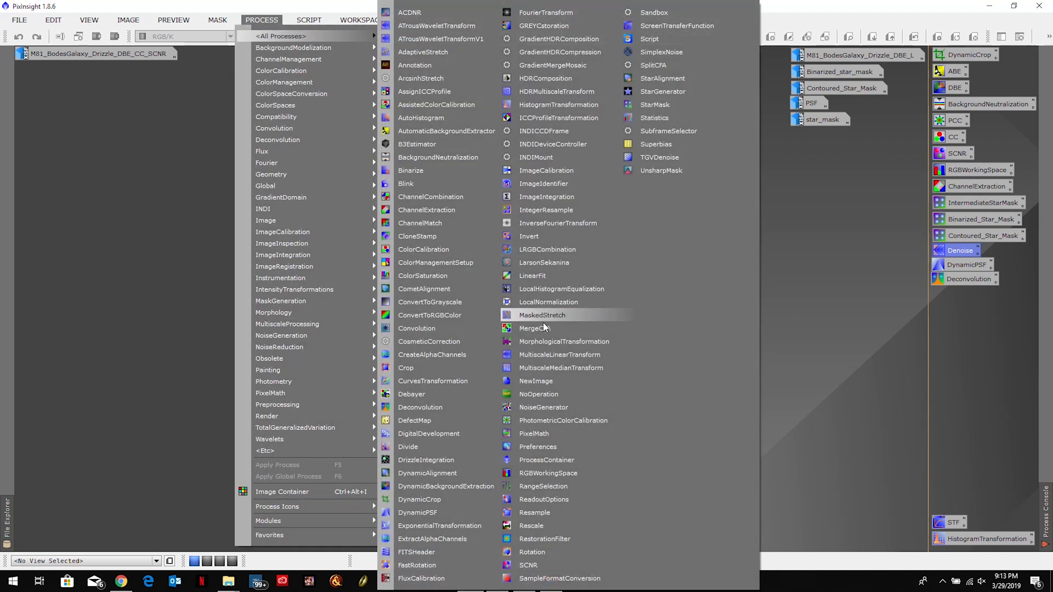
pyautogui.click(558, 355)
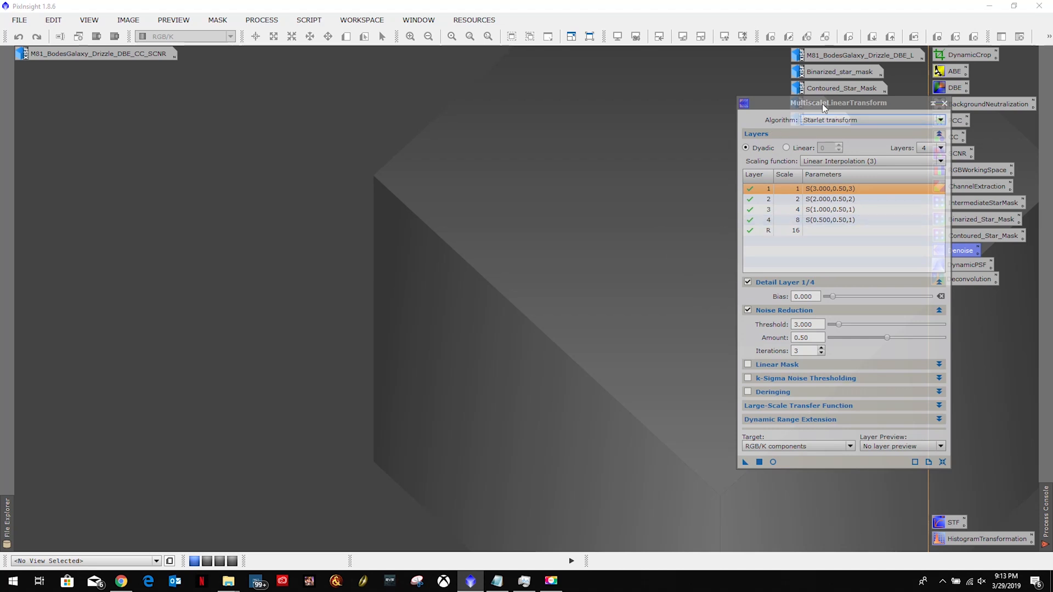
# Step: Reset MultiscaleLinearTransform and give detail layers 2 and 3 a bias of +0.100
pyautogui.moveTo(838, 104); pyautogui.dragTo(804, 125)
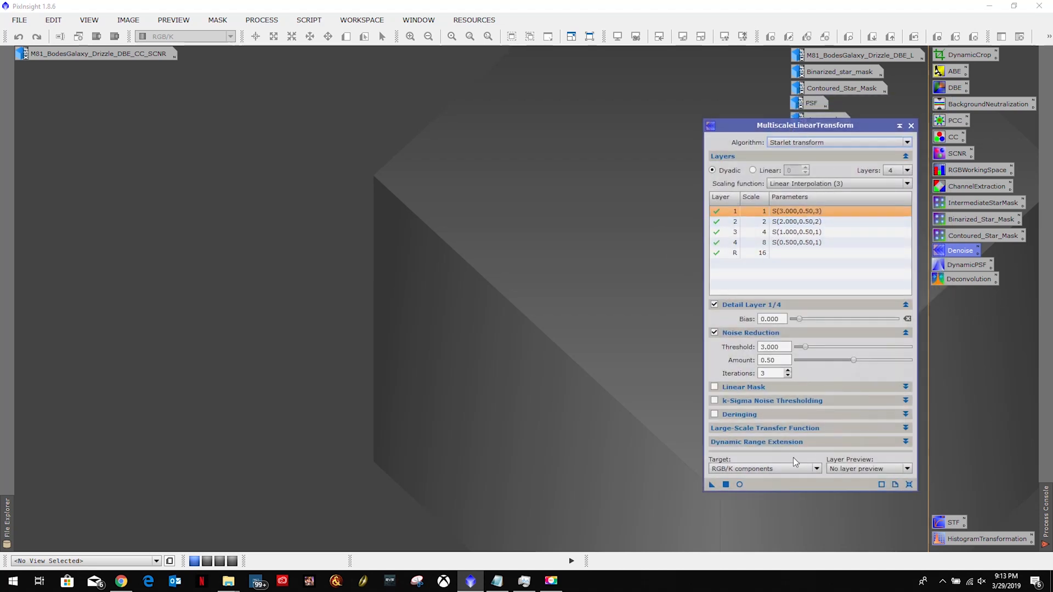
pyautogui.moveTo(908, 484)
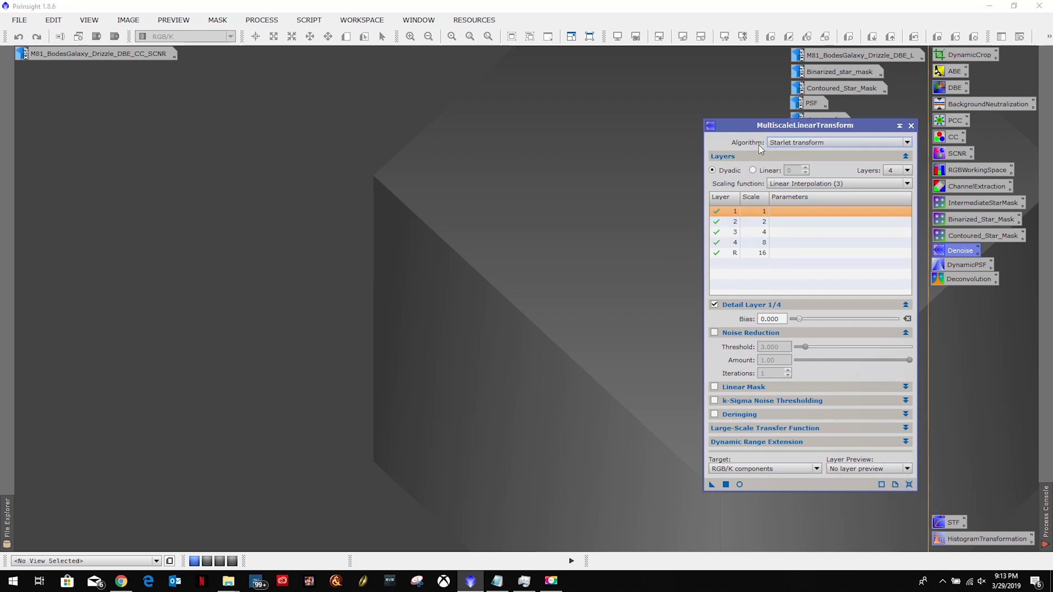
pyautogui.moveTo(818, 149)
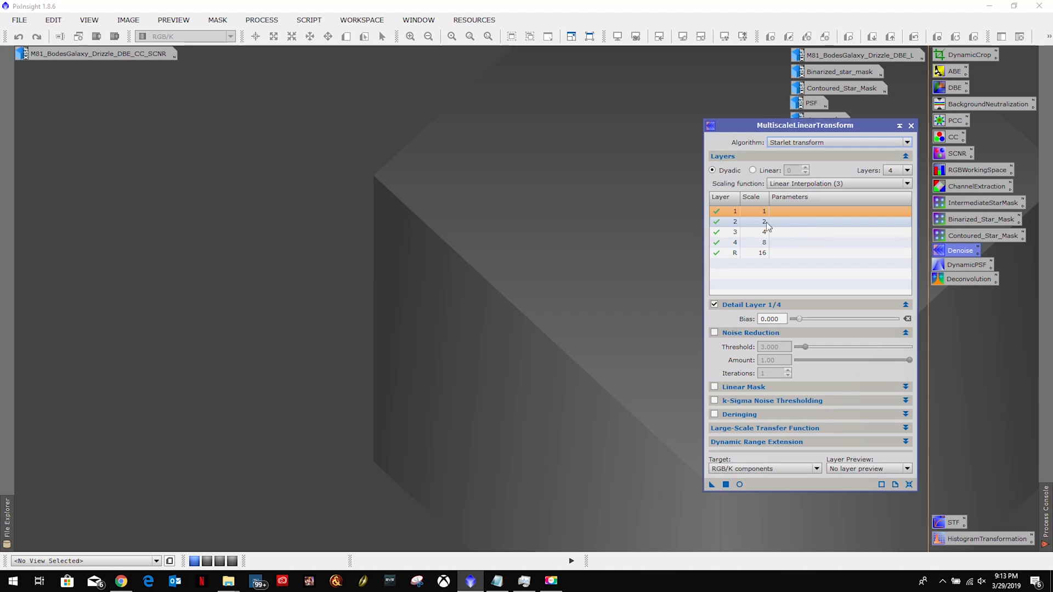
pyautogui.click(756, 212)
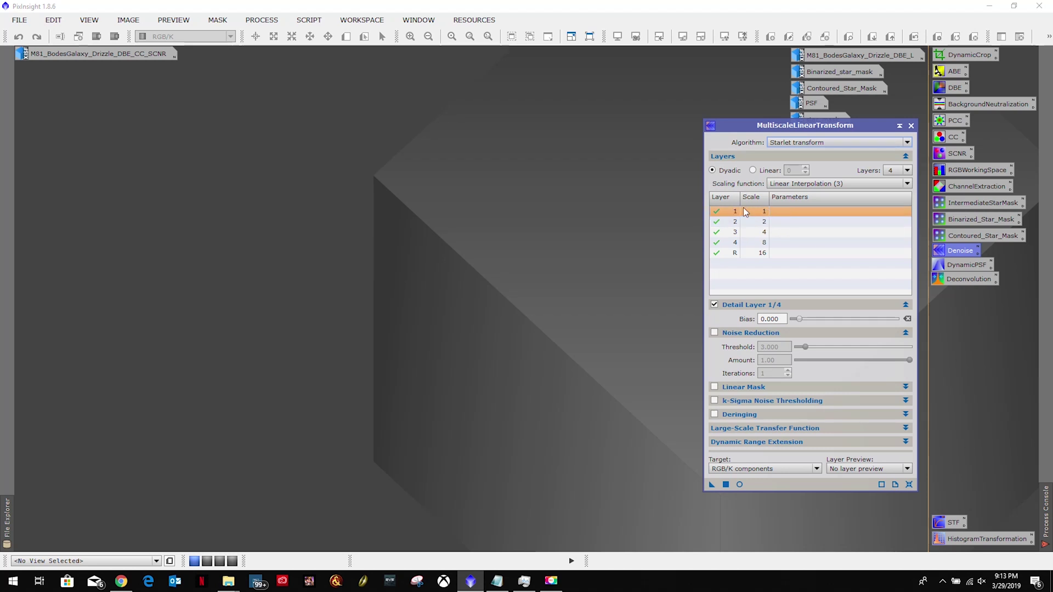
pyautogui.click(777, 243)
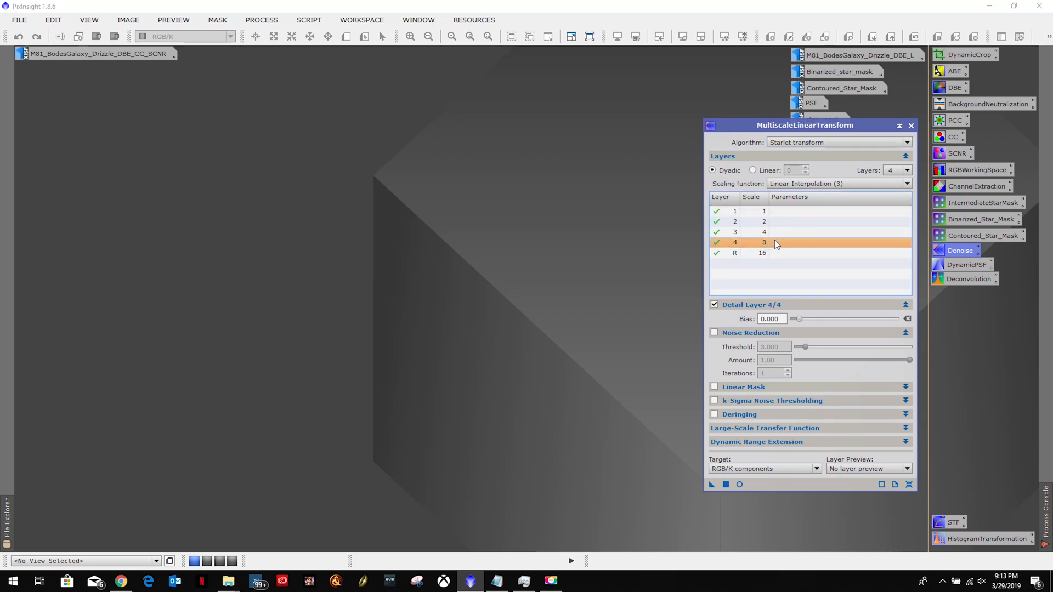
pyautogui.click(786, 252)
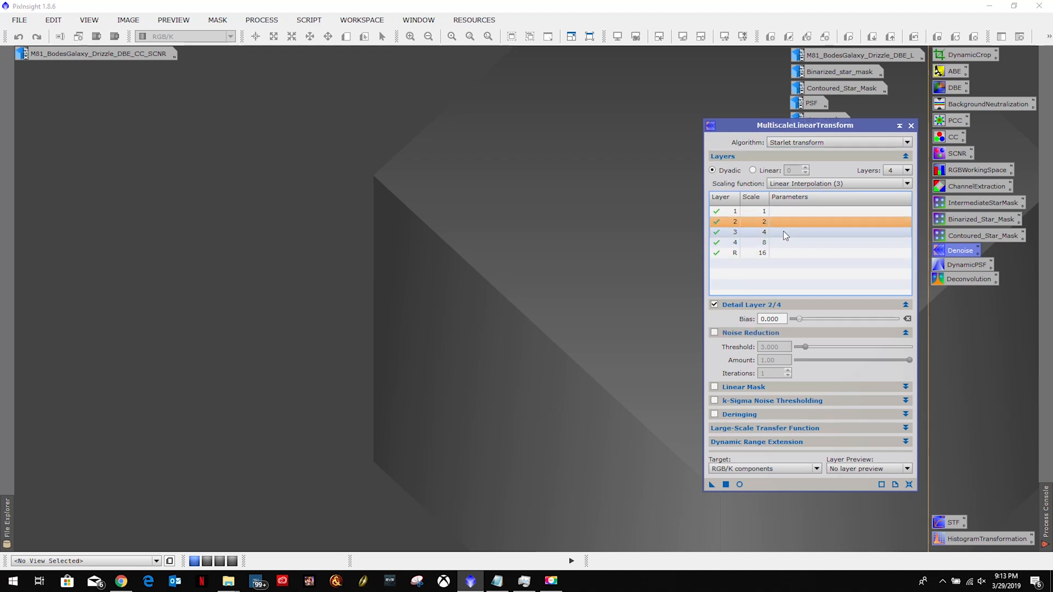
pyautogui.moveTo(775, 314)
pyautogui.write('0.100')
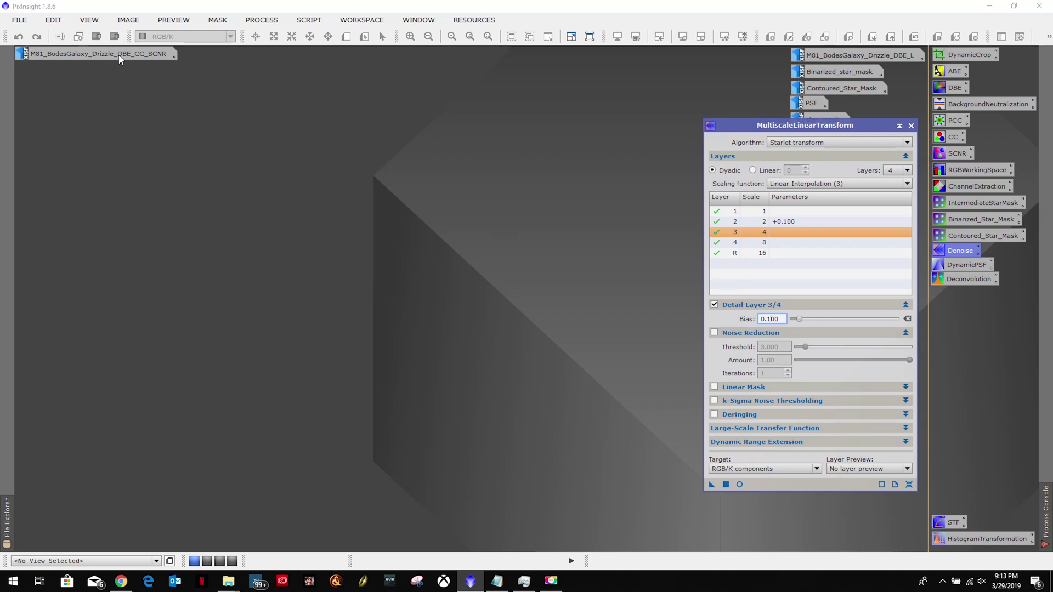
pyautogui.click(98, 54)
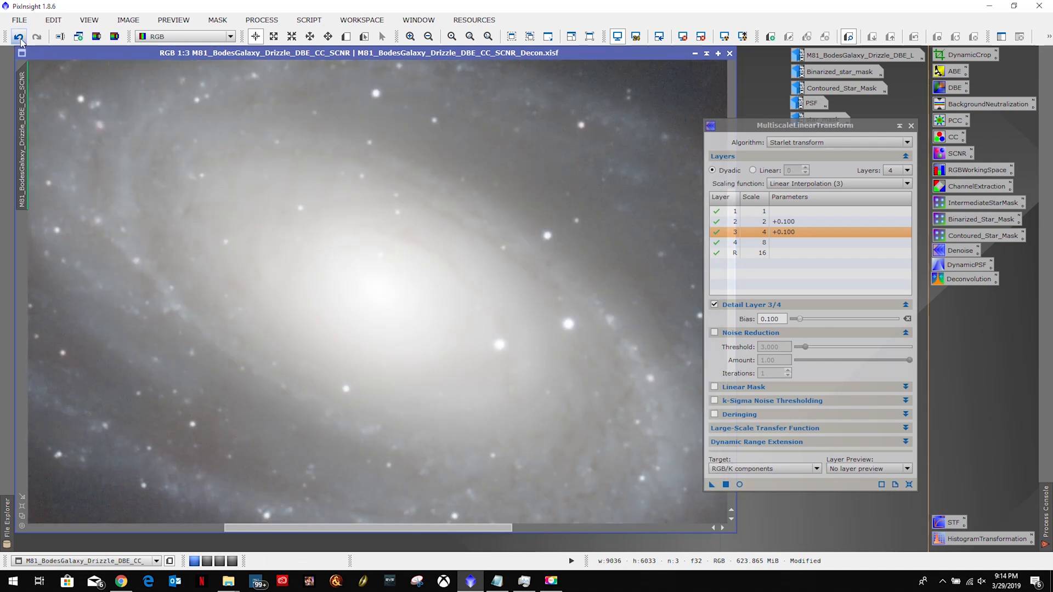
pyautogui.moveTo(279, 70)
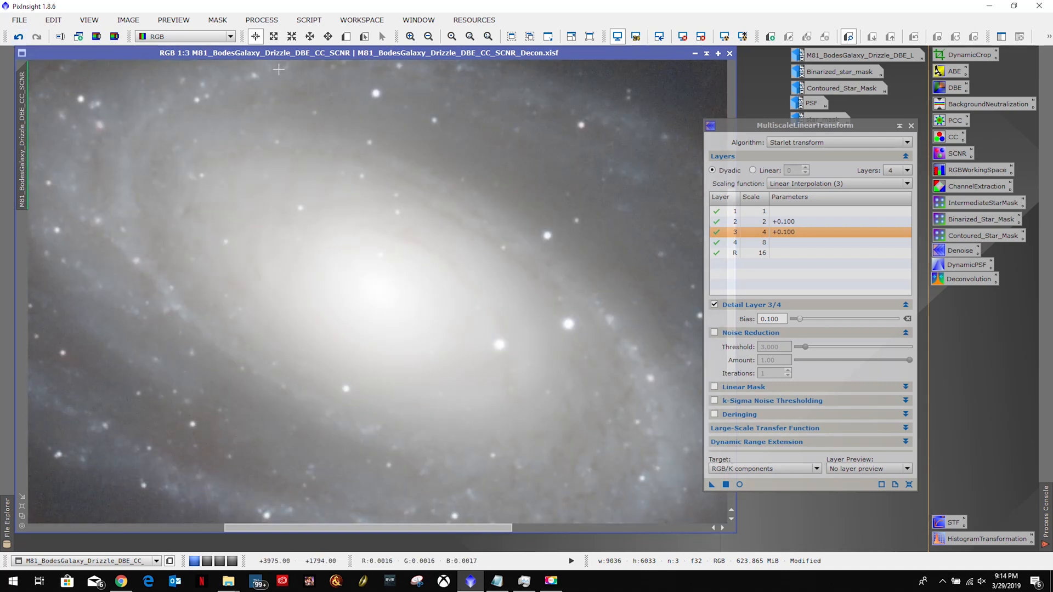
# Step: Apply a mask to the M81 galaxy image before sharpening
pyautogui.click(19, 39)
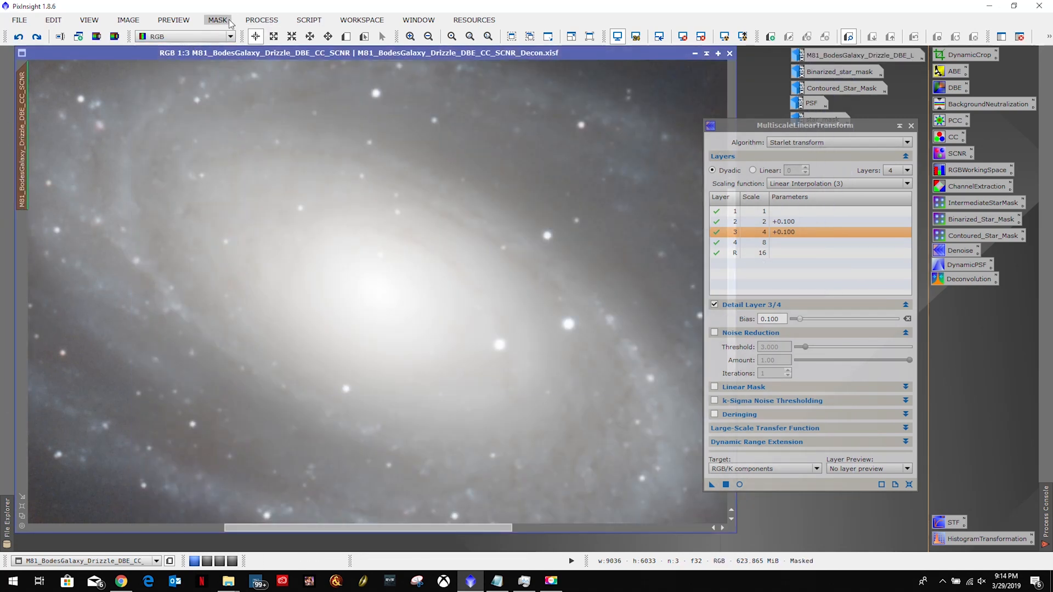
# Step: Show the red mask overlay on the galaxy to check protected areas, then hide it again
pyautogui.click(219, 20)
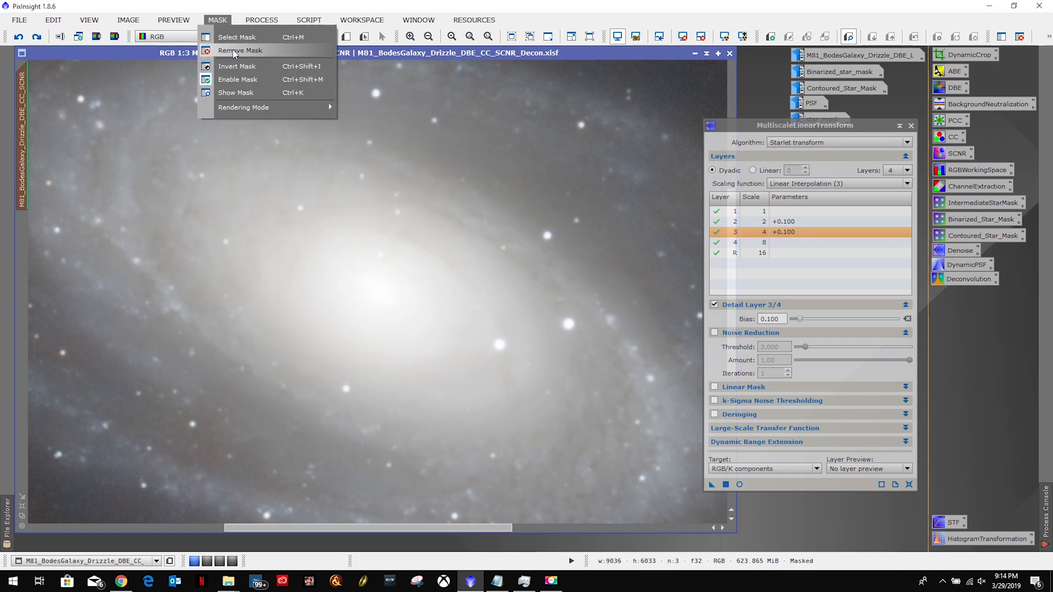
pyautogui.click(239, 51)
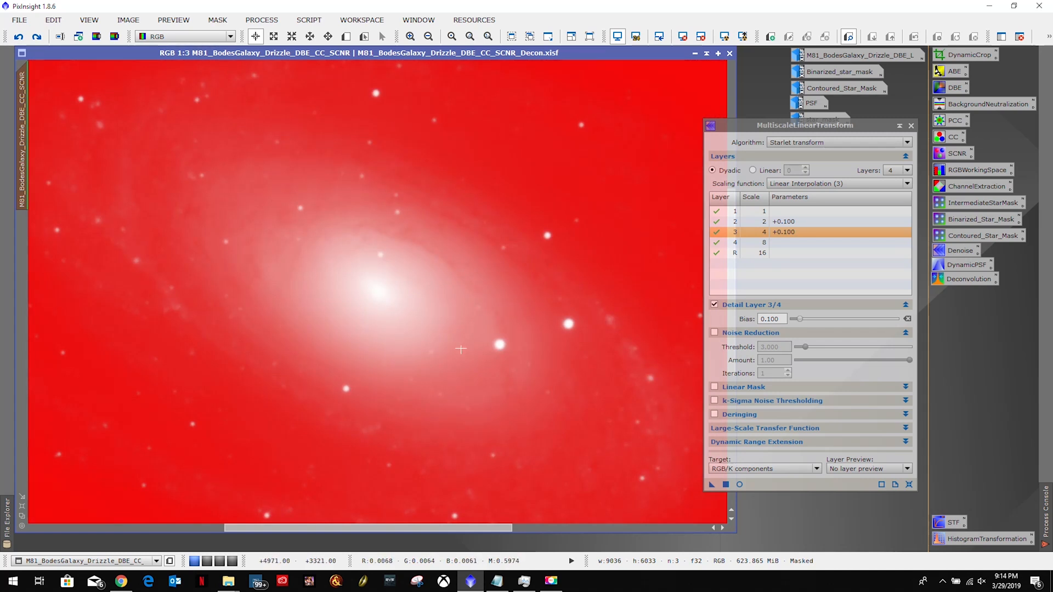
pyautogui.moveTo(417, 223)
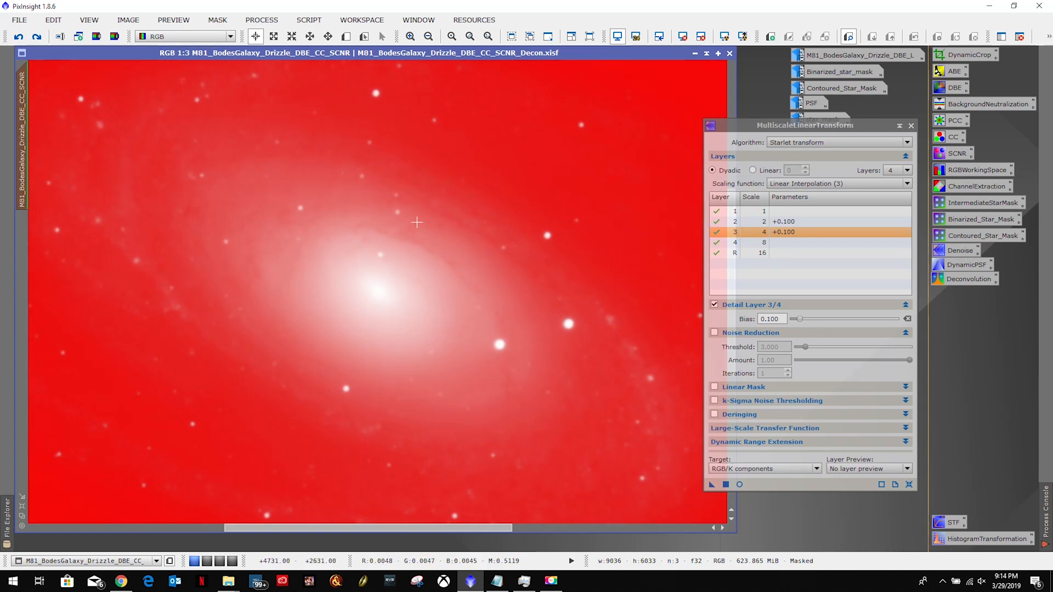
pyautogui.moveTo(368, 245)
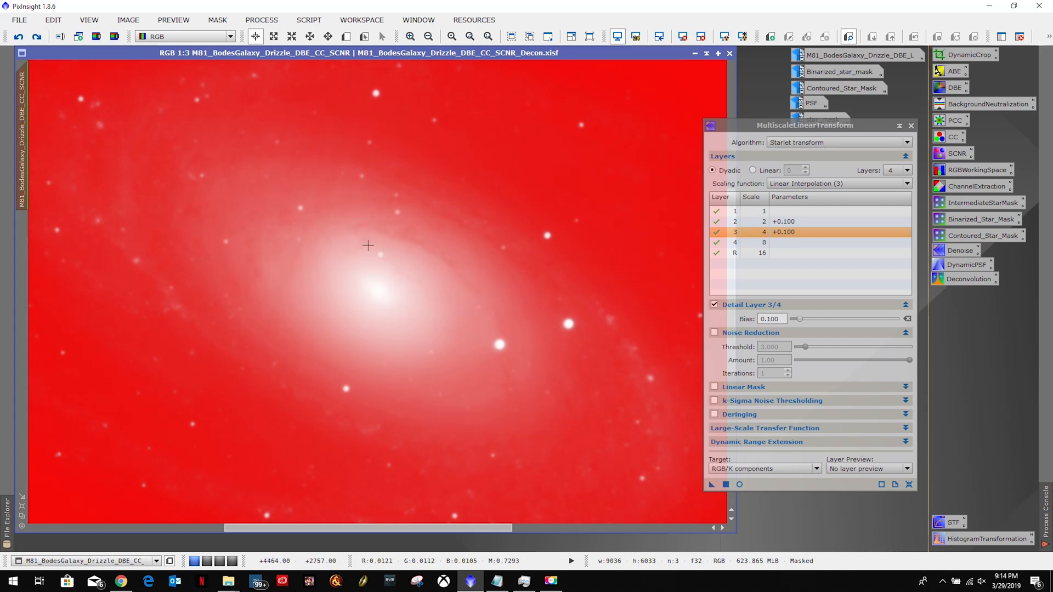
pyautogui.moveTo(353, 299)
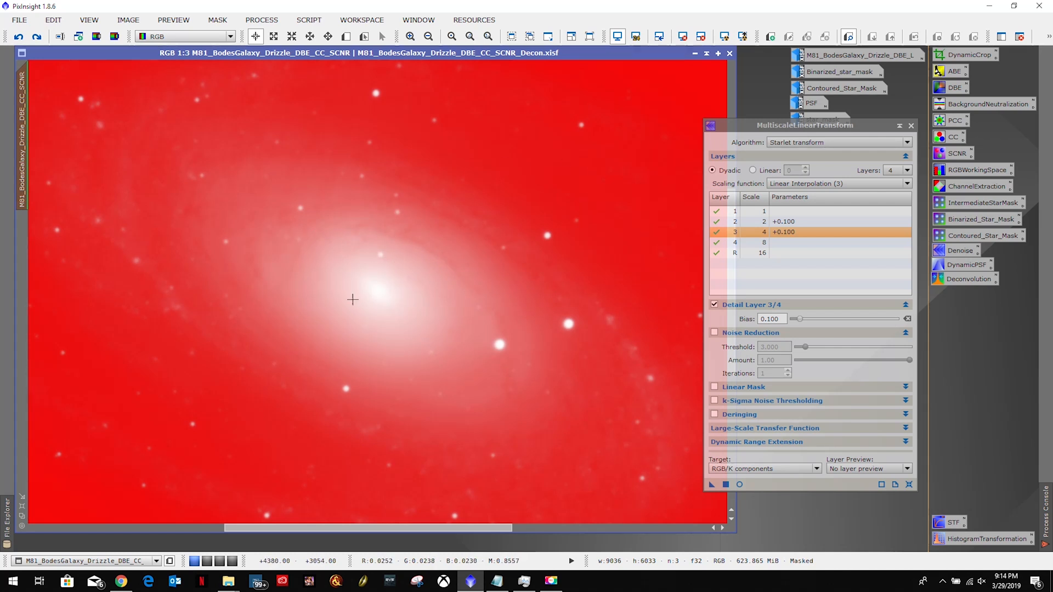
pyautogui.click(217, 19)
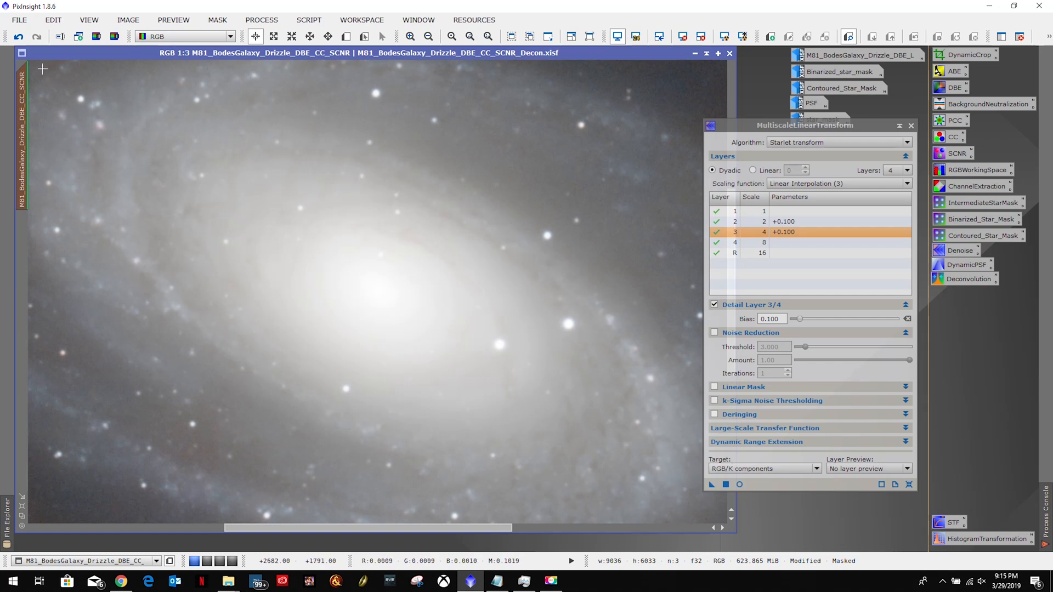
# Step: Undo and redo the sharpening to compare the galaxy's spiral arm, keeping it applied
pyautogui.click(17, 40)
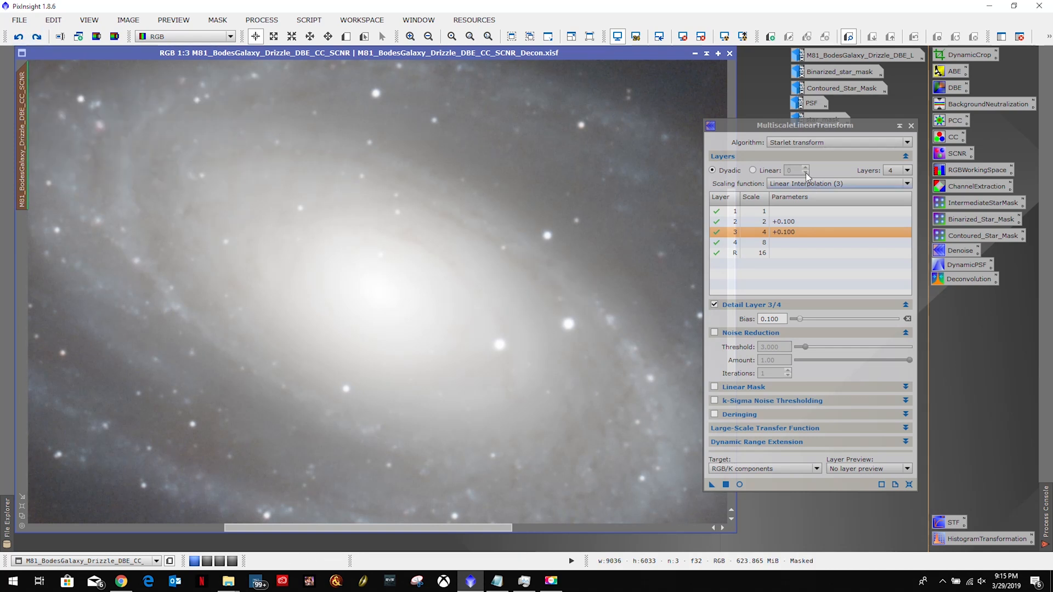
pyautogui.moveTo(809, 125); pyautogui.dragTo(860, 68)
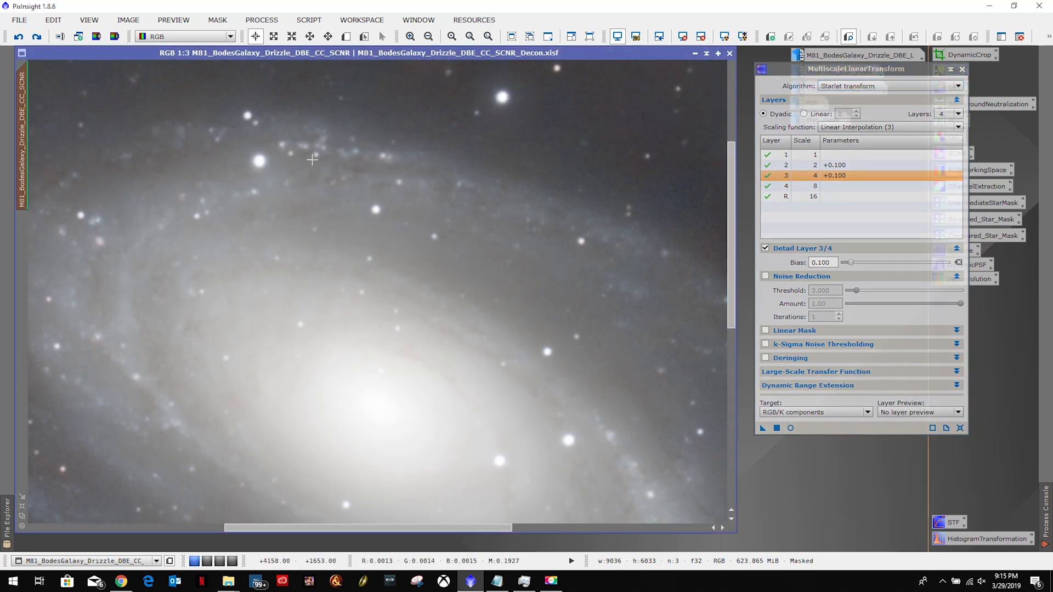
pyautogui.moveTo(394, 309)
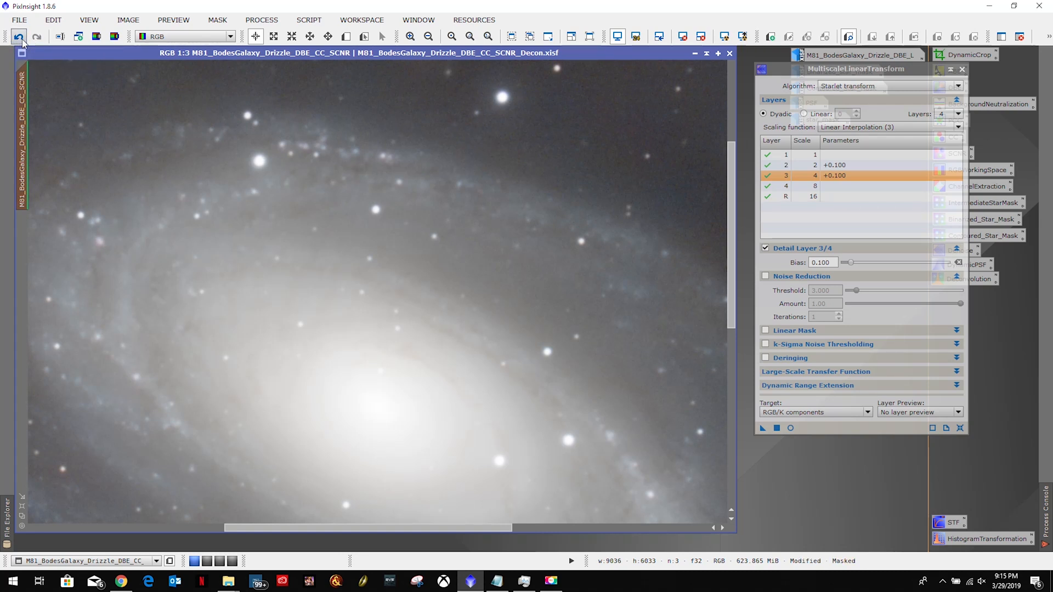
pyautogui.click(20, 37)
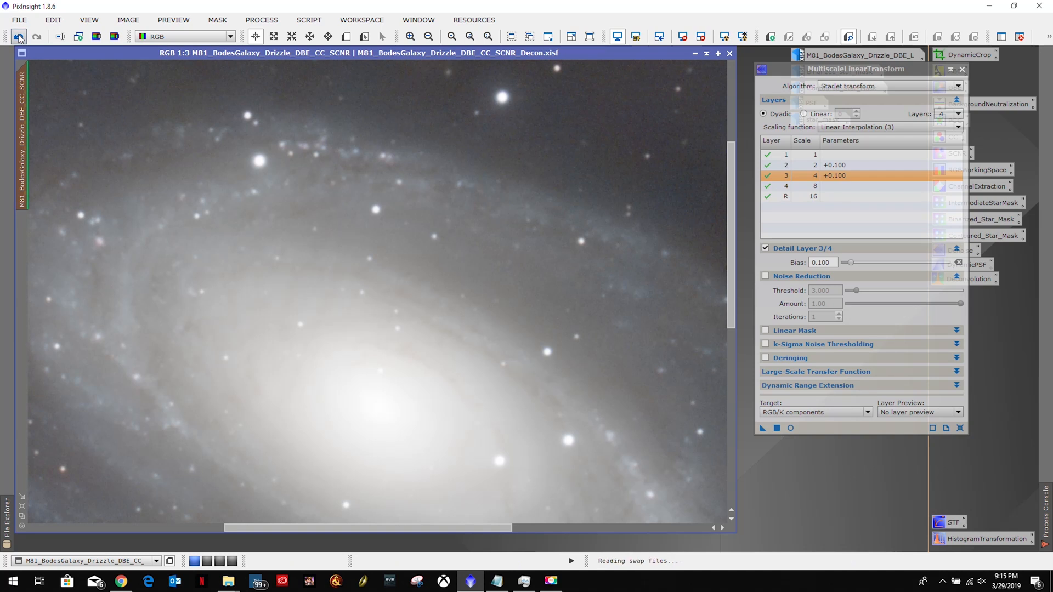
pyautogui.click(38, 38)
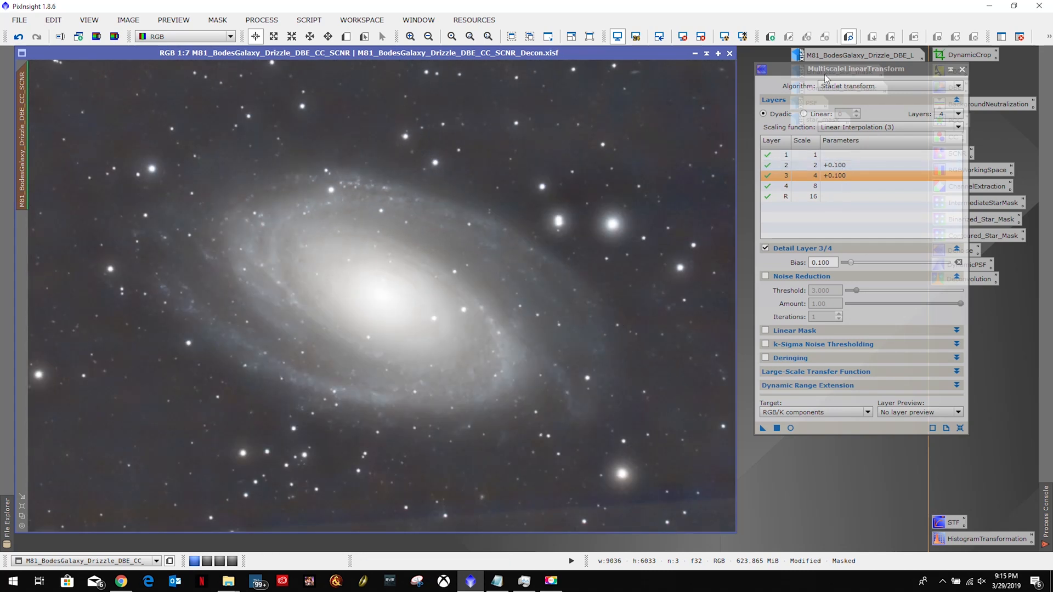
# Step: Save the MLT settings as a workspace process icon named 'Sharpening'
pyautogui.moveTo(853, 68); pyautogui.dragTo(753, 62)
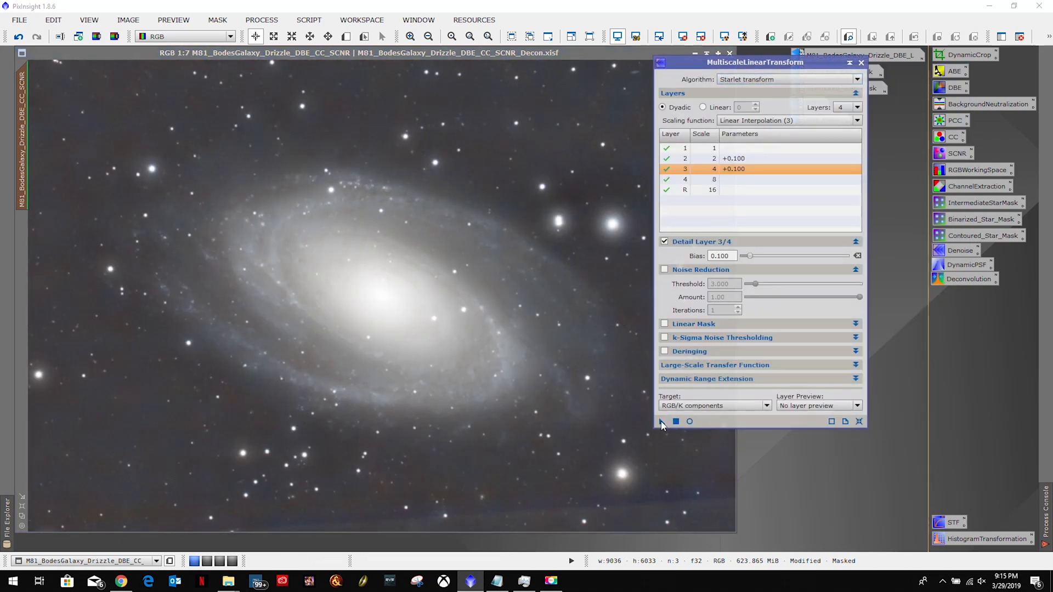
pyautogui.rightClick(919, 421)
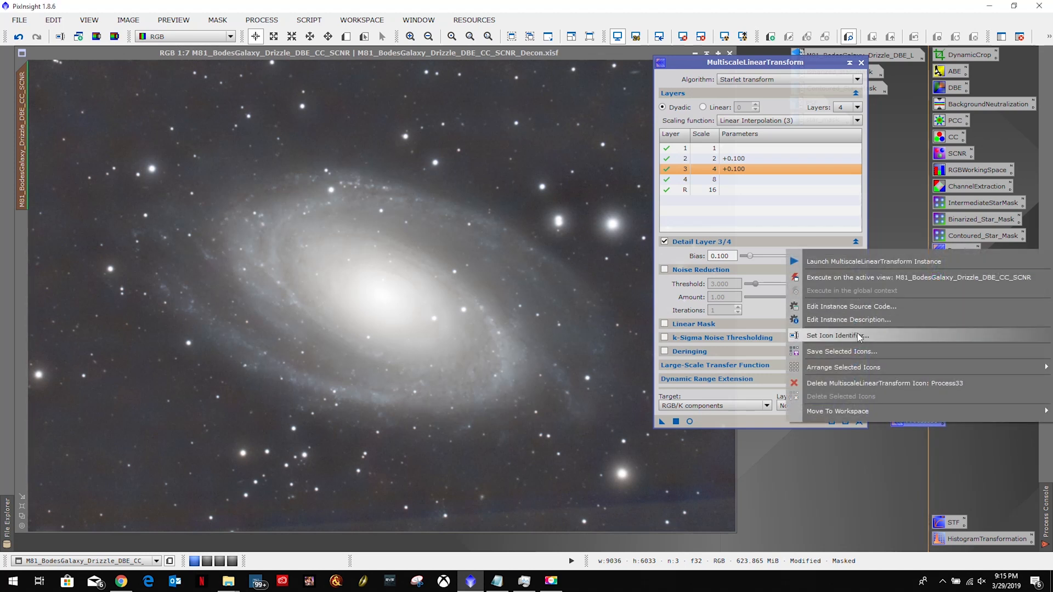
pyautogui.click(837, 335)
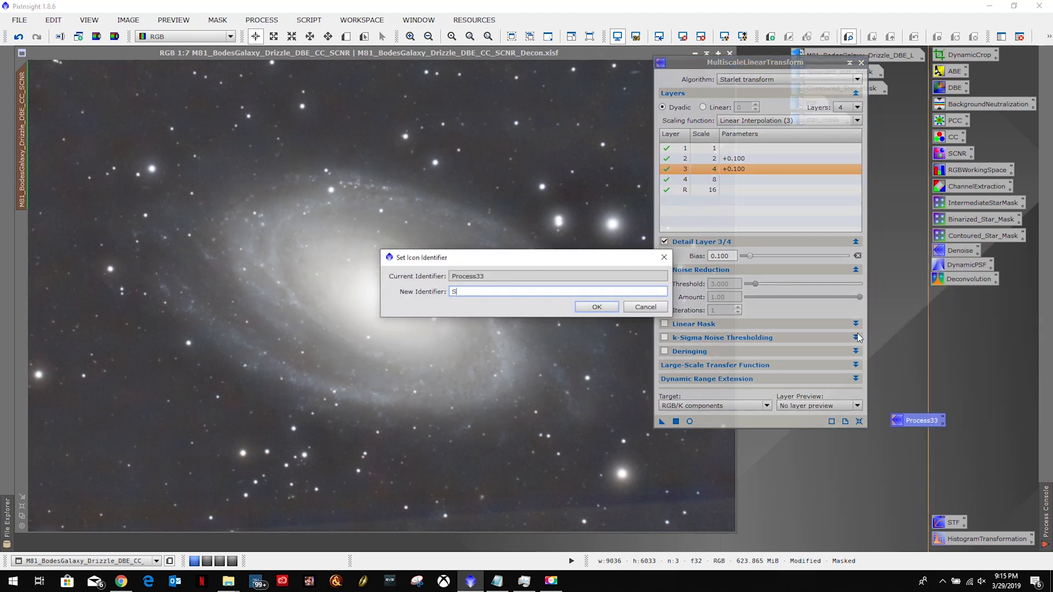
pyautogui.write('harpening')
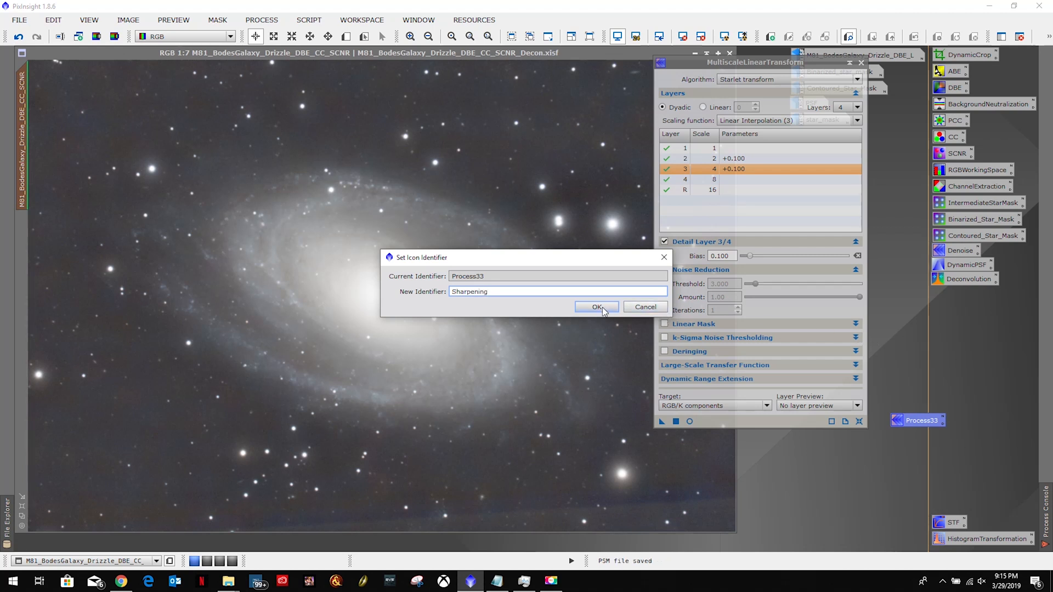
pyautogui.click(596, 307)
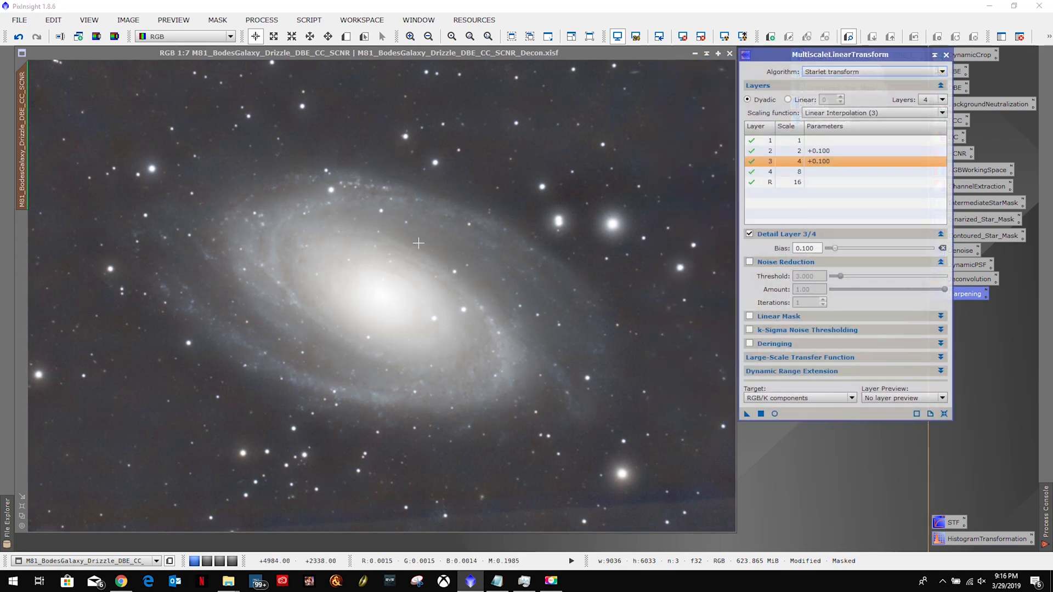
pyautogui.moveTo(390, 277)
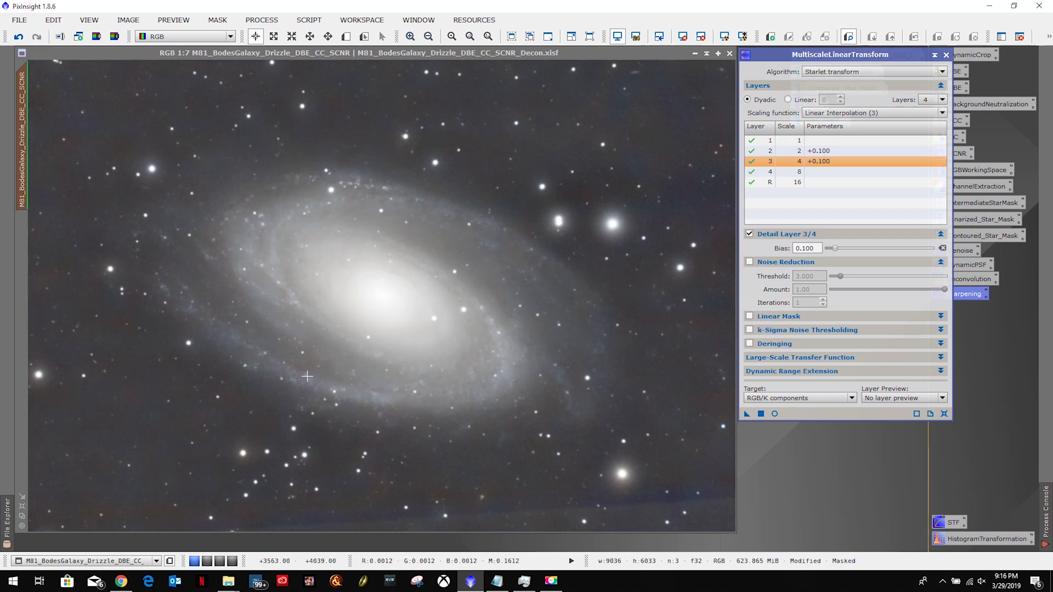
pyautogui.moveTo(712, 192)
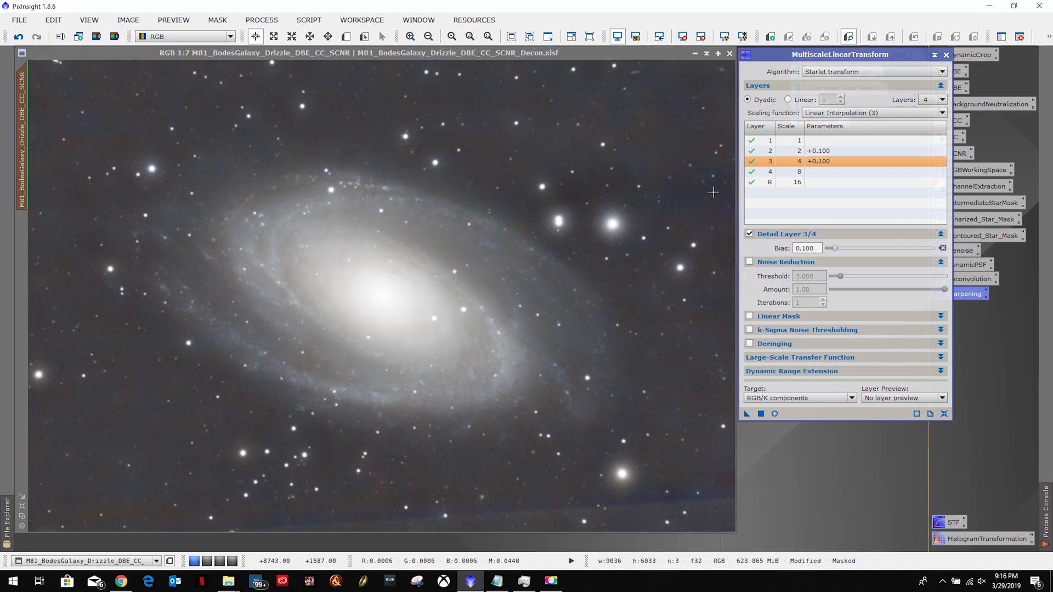
pyautogui.moveTo(723, 177)
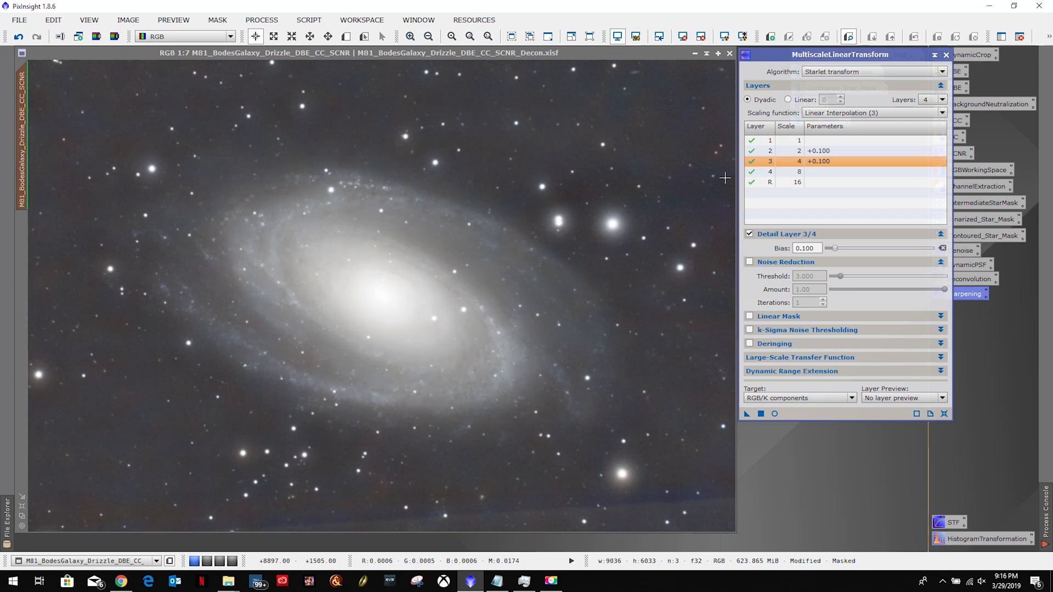
pyautogui.moveTo(664, 325)
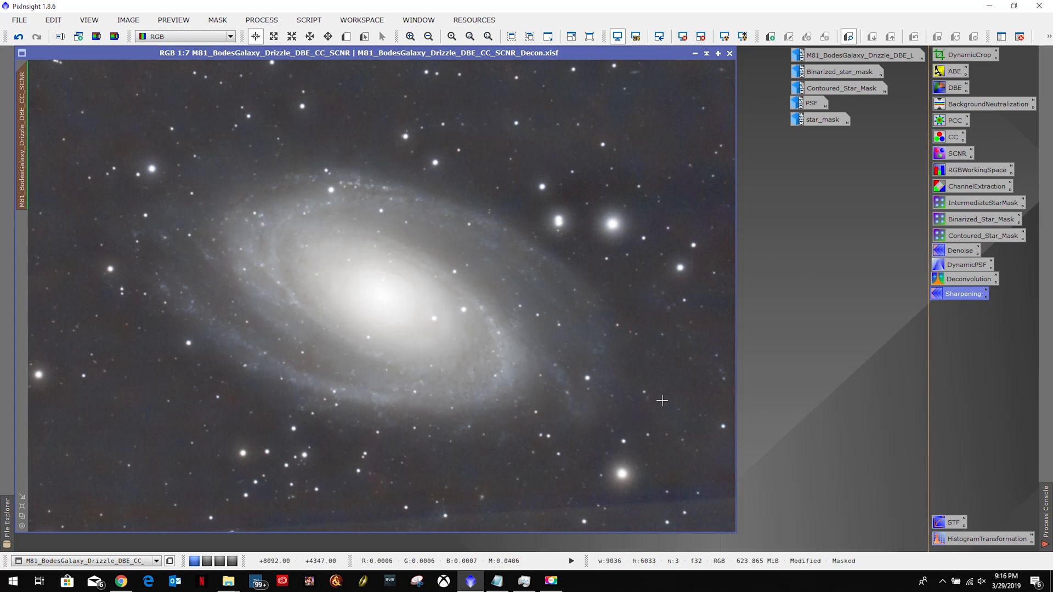
pyautogui.moveTo(657, 404)
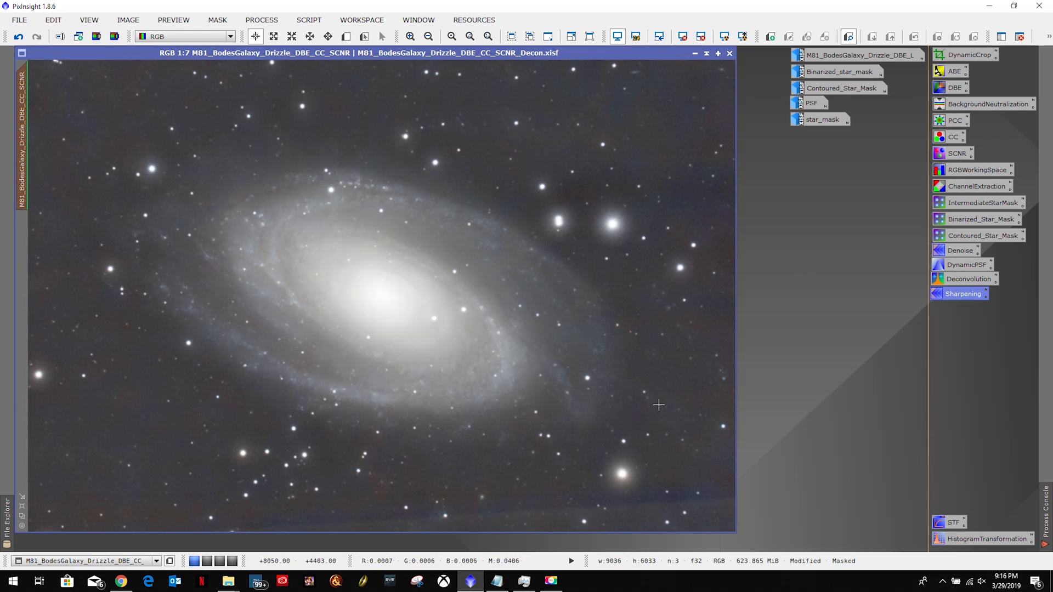